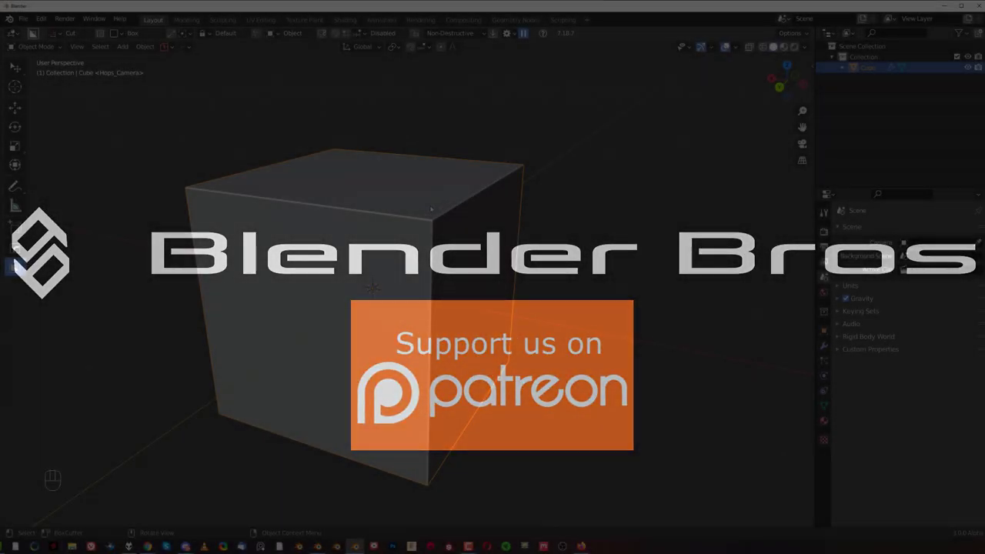
# Draw a BoxCutter box over the cube's top front edge and extrude it down into a notch
pyautogui.click(444, 317)
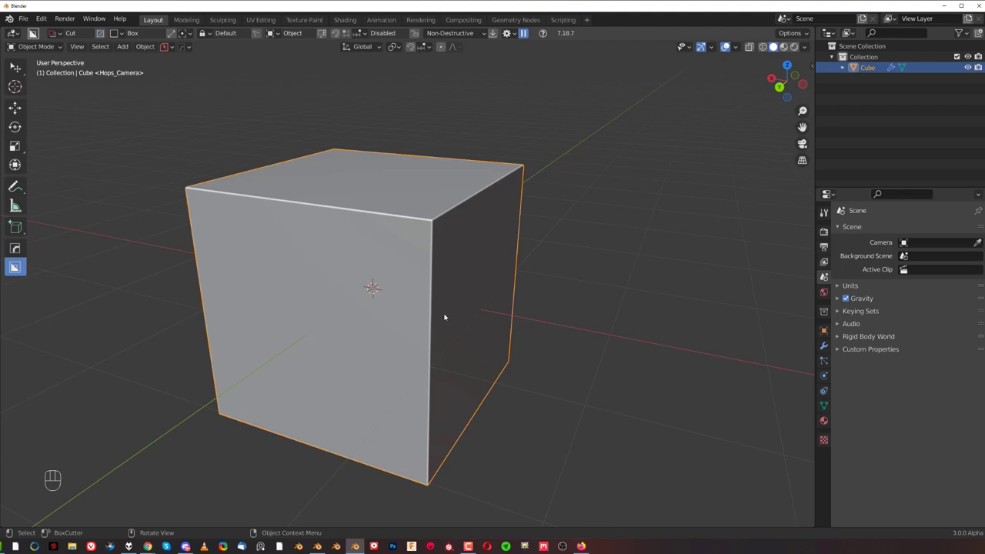
pyautogui.moveTo(473, 324)
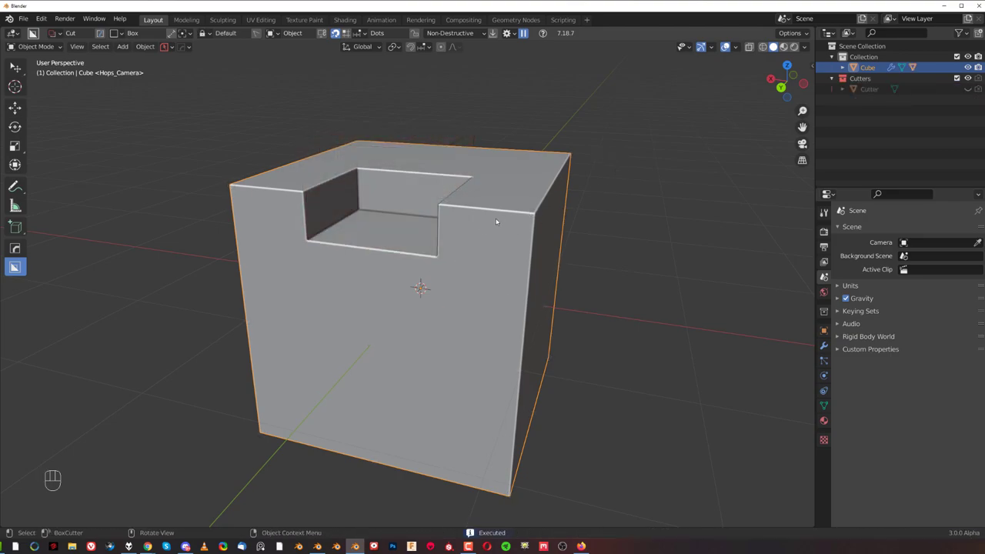
# Undo the notch, set BoxCutter snapping to Static Dots, and hold Ctrl to show the dots
pyautogui.press('Ctrl+Z')
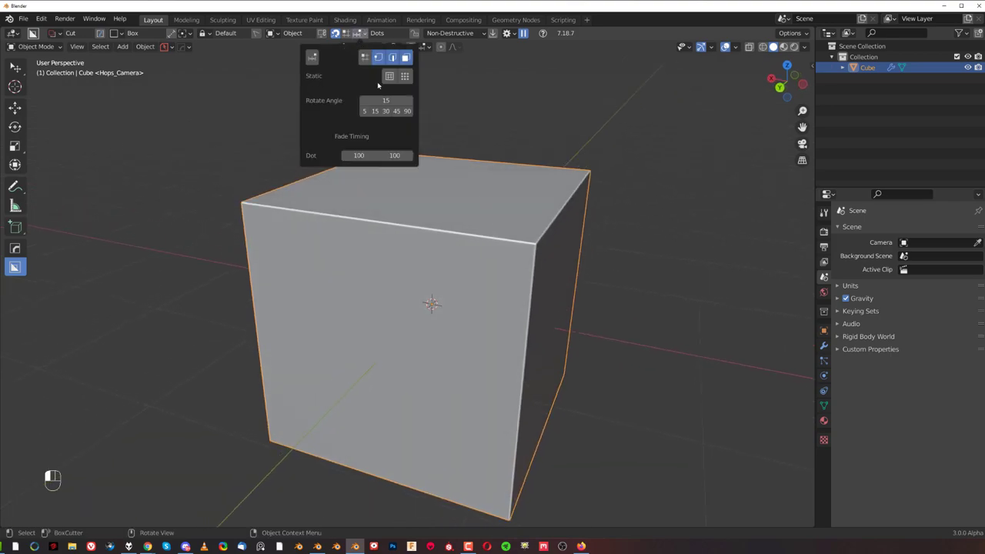
pyautogui.moveTo(388, 76)
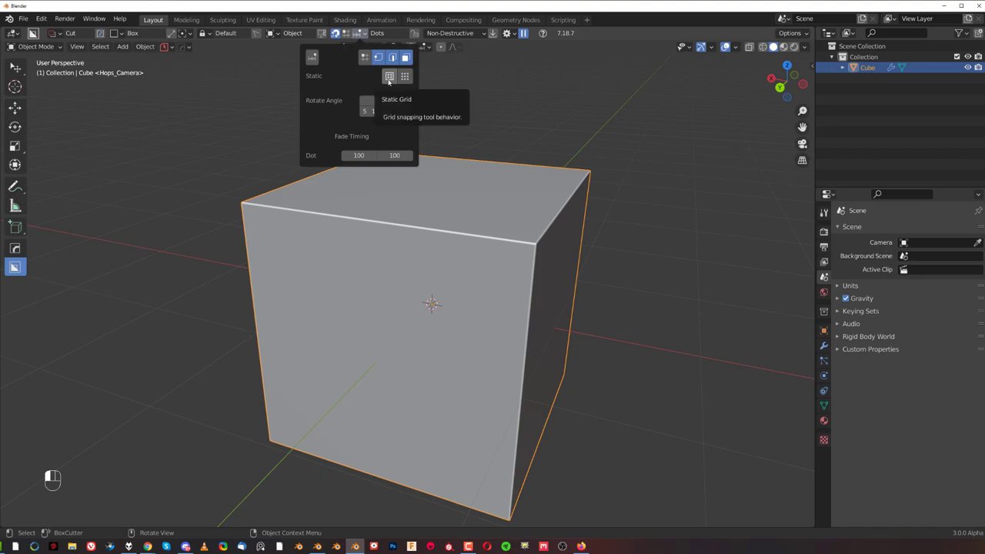
pyautogui.click(405, 76)
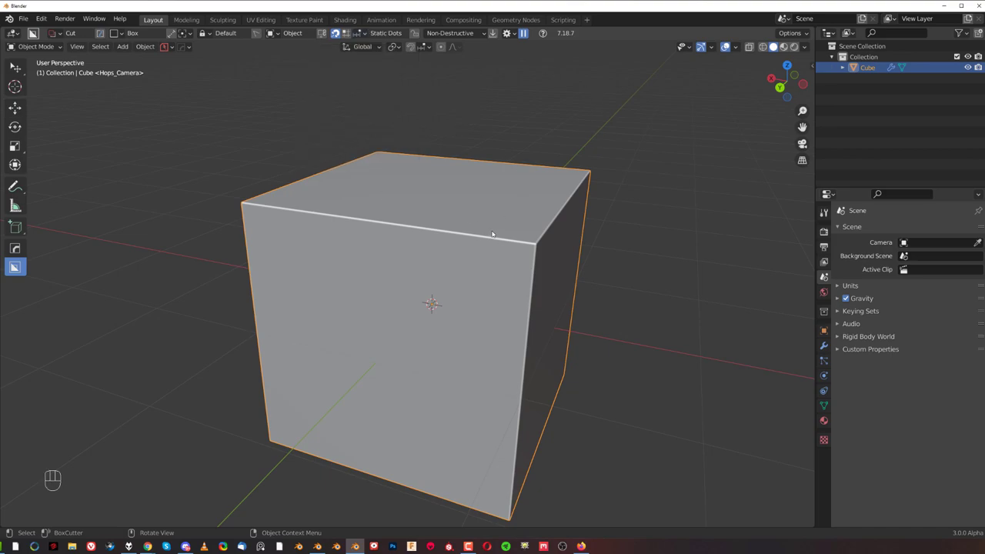
pyautogui.press('ctrl')
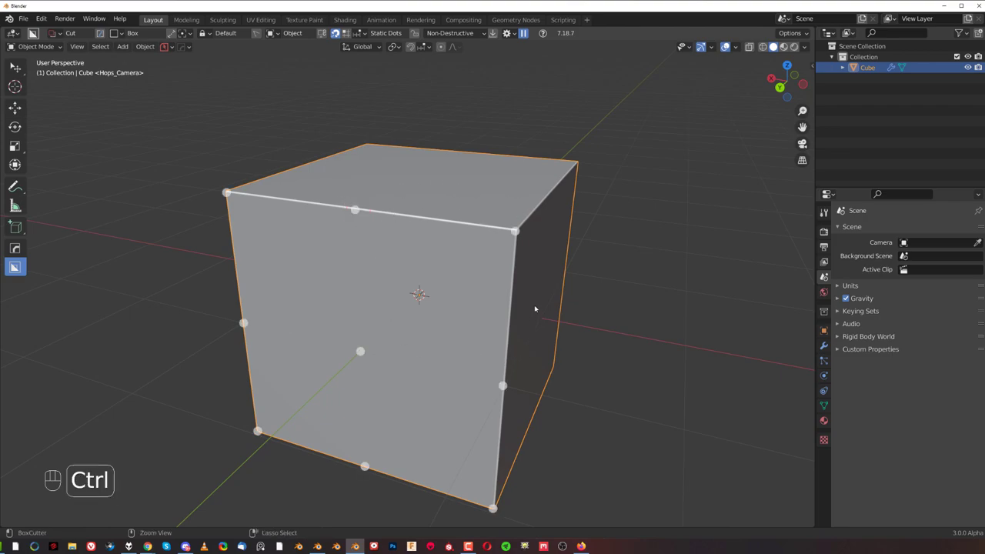
pyautogui.moveTo(400, 245)
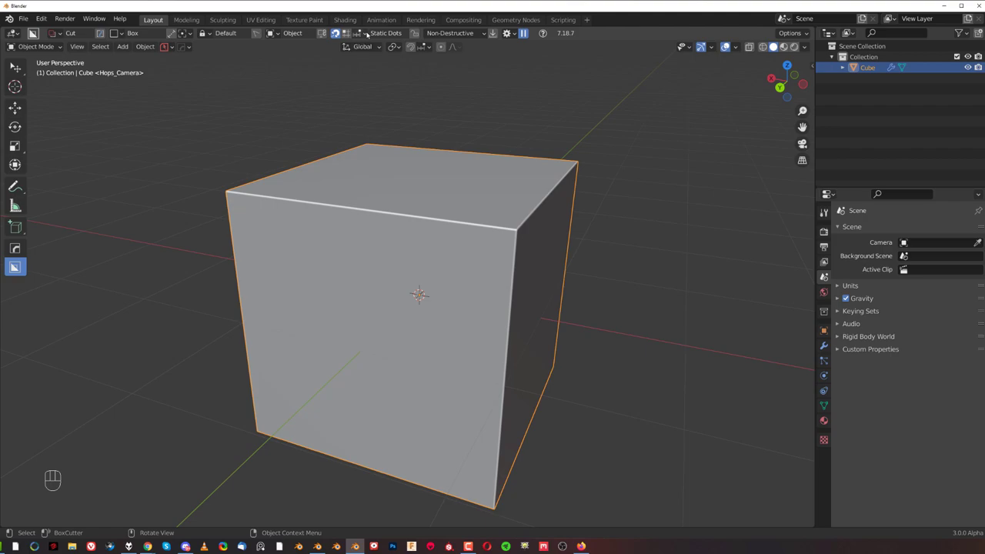
pyautogui.click(386, 33)
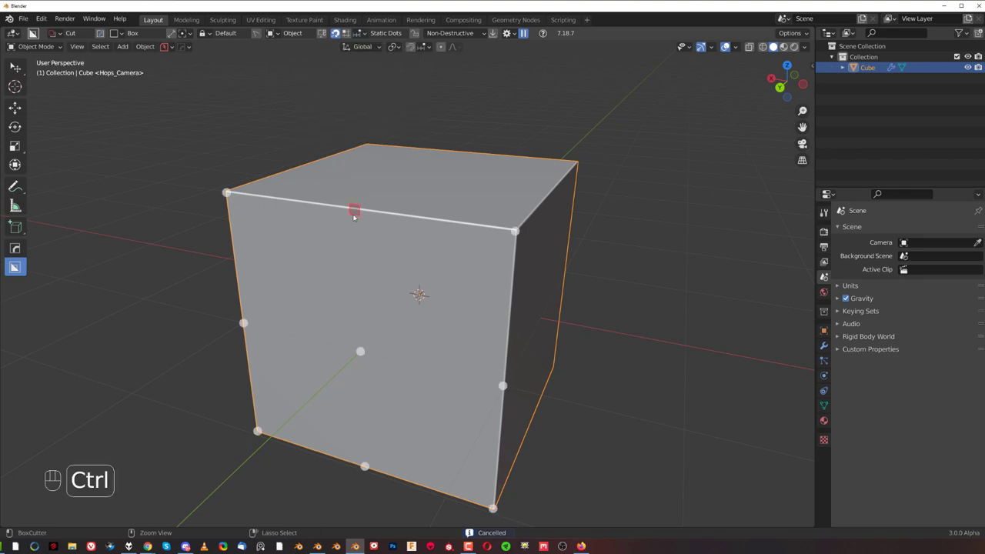
# Zoom in and cut a shallow angled-end slot dot-to-dot along the top front edge
pyautogui.scroll(3)
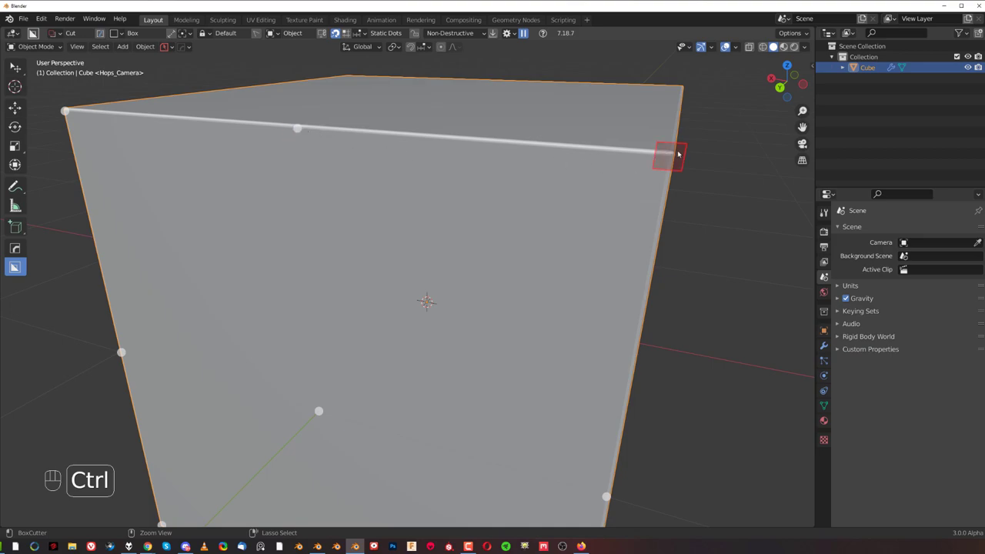
pyautogui.moveTo(298, 127)
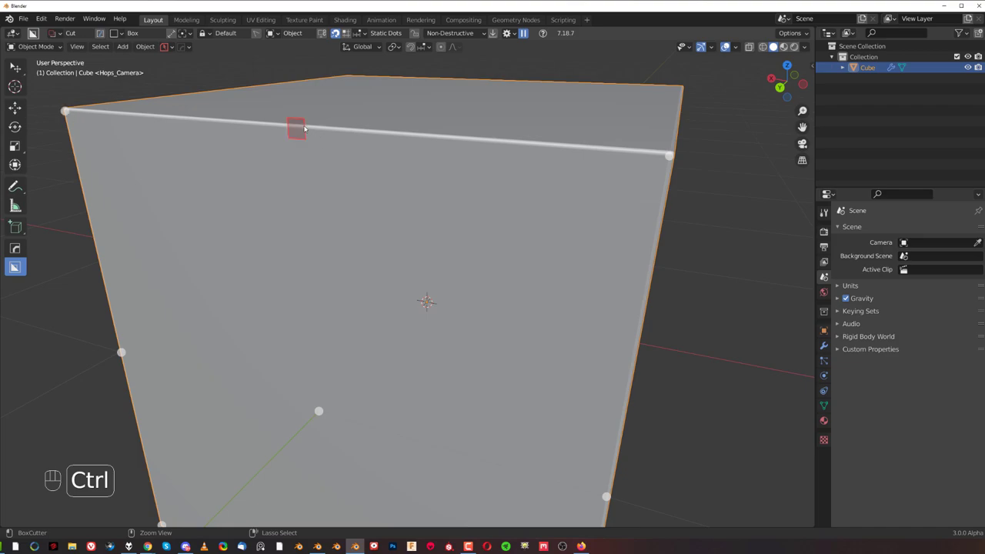
pyautogui.moveTo(308, 136)
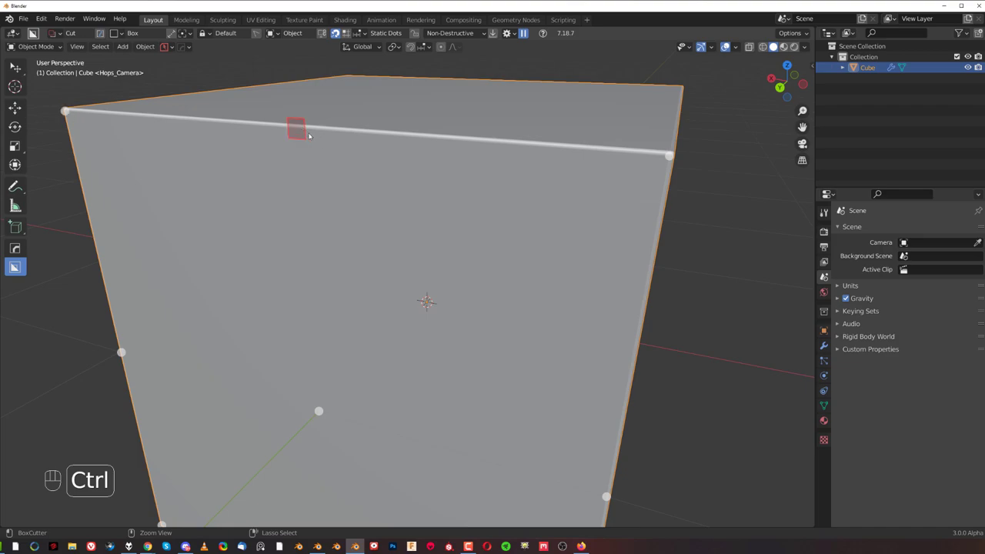
pyautogui.moveTo(296, 128); pyautogui.dragTo(449, 236)
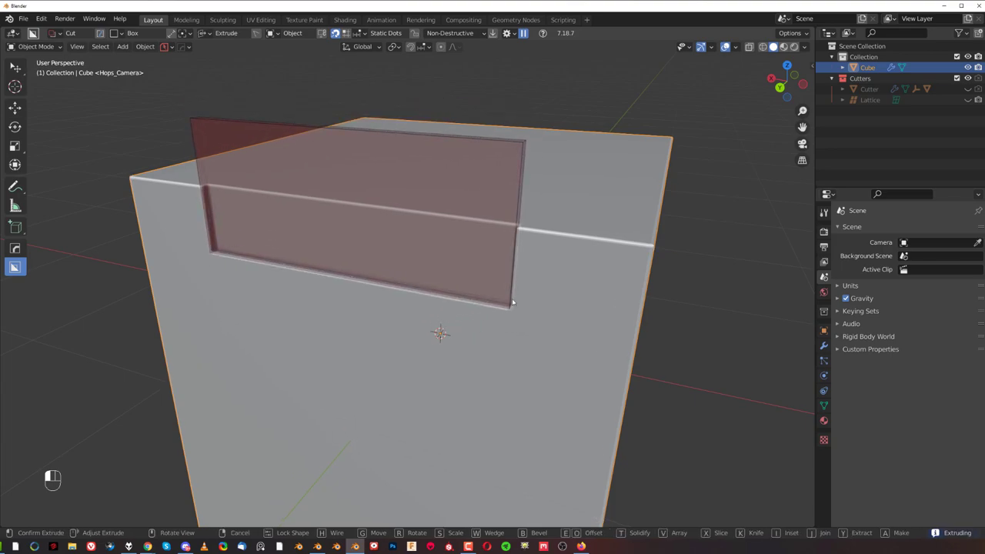
pyautogui.press('Escape')
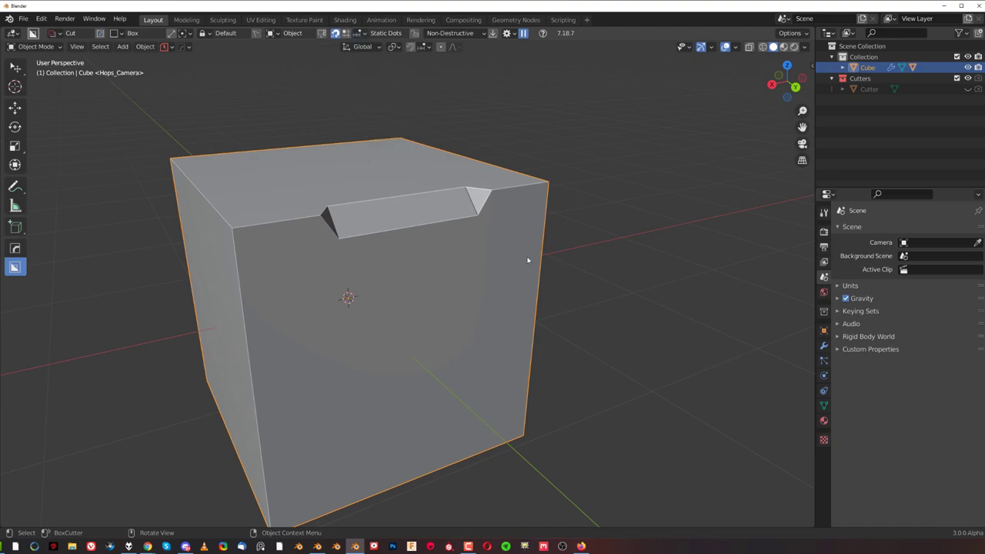
# Orbit around the cube, cut three snapped slots on a side face, and select the cube
pyautogui.moveTo(527, 260); pyautogui.dragTo(319, 226)
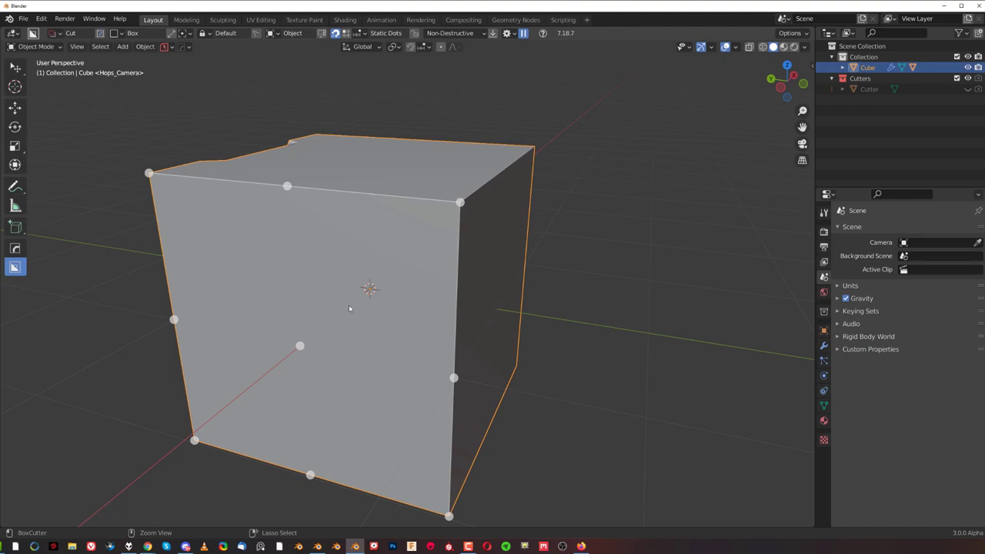
pyautogui.moveTo(340, 294)
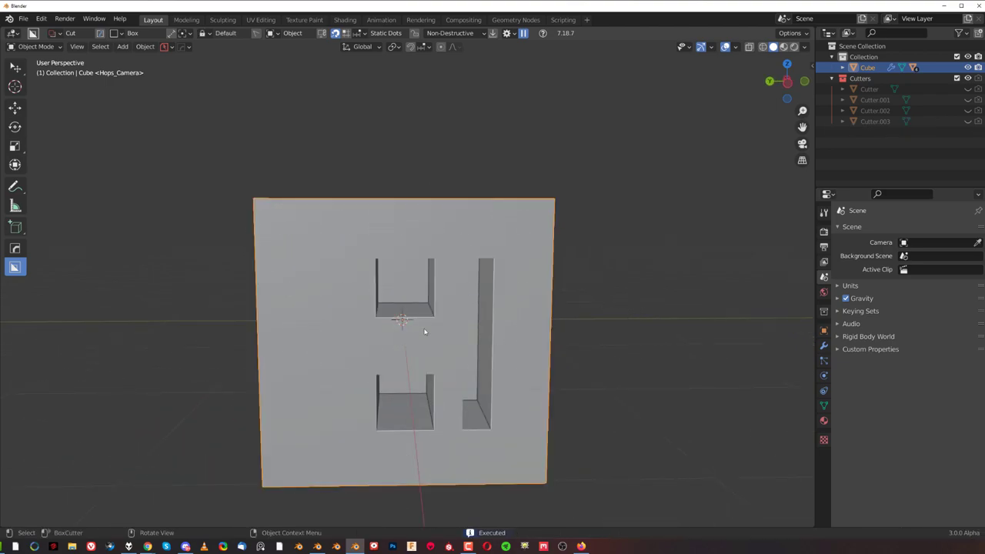
pyautogui.moveTo(403, 331); pyautogui.dragTo(488, 294)
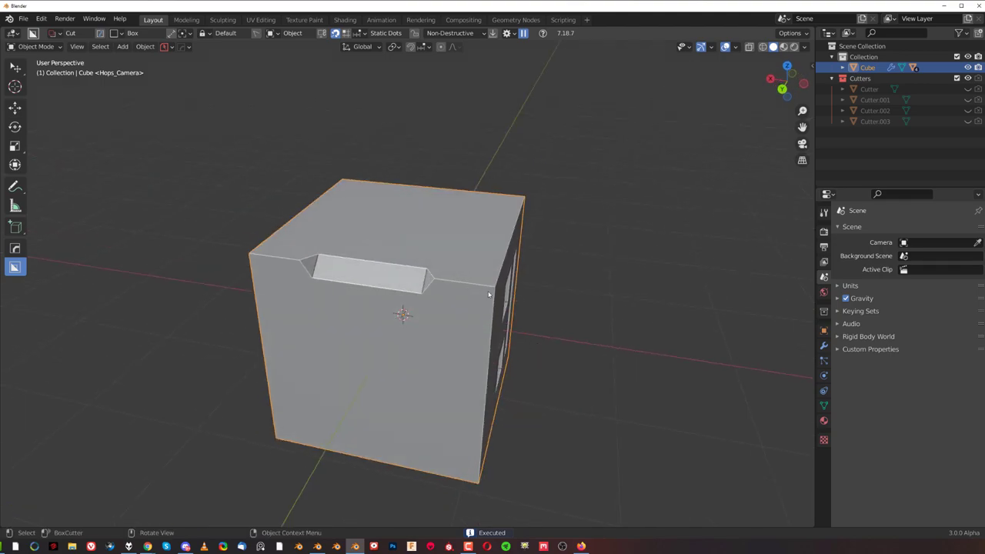
pyautogui.click(122, 46)
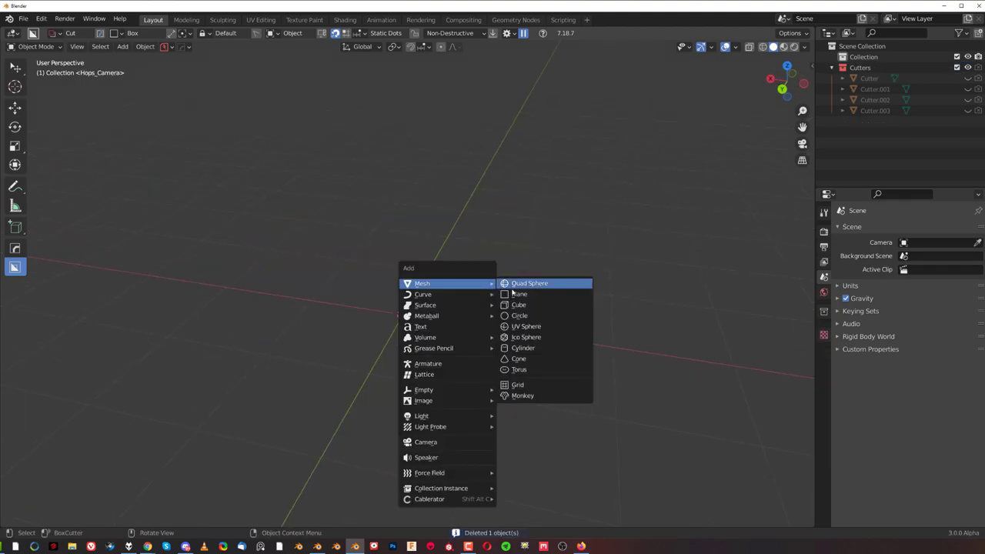
# Add a fresh cube and trial a grid-snapped box cut on its front face, then cancel it
pyautogui.click(518, 305)
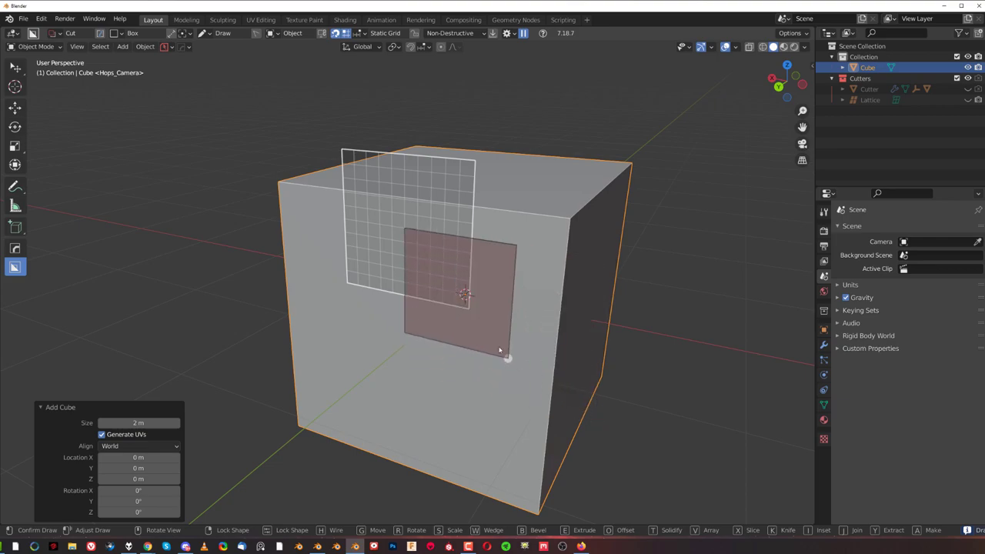
pyautogui.moveTo(504, 358); pyautogui.dragTo(457, 296)
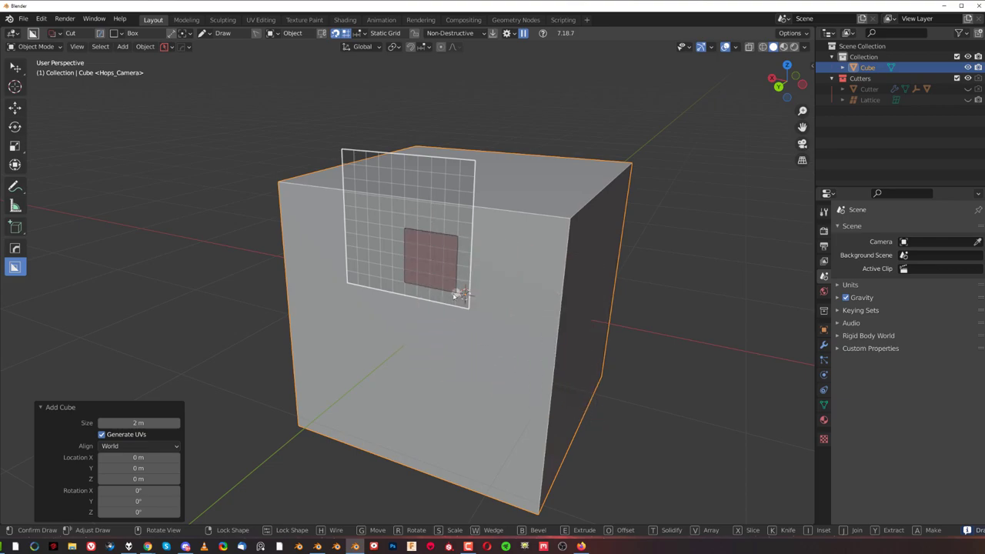
pyautogui.moveTo(457, 296); pyautogui.dragTo(512, 331)
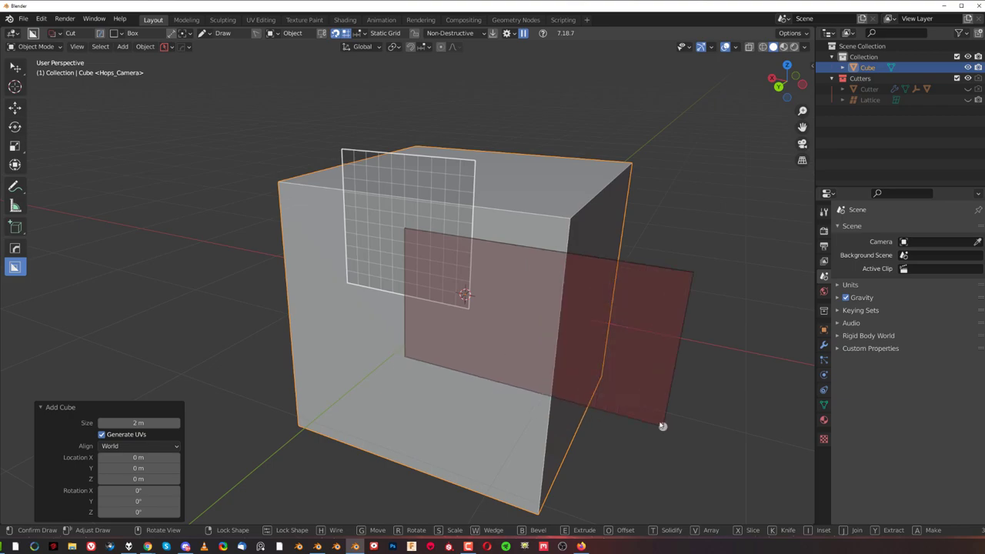
pyautogui.click(661, 425)
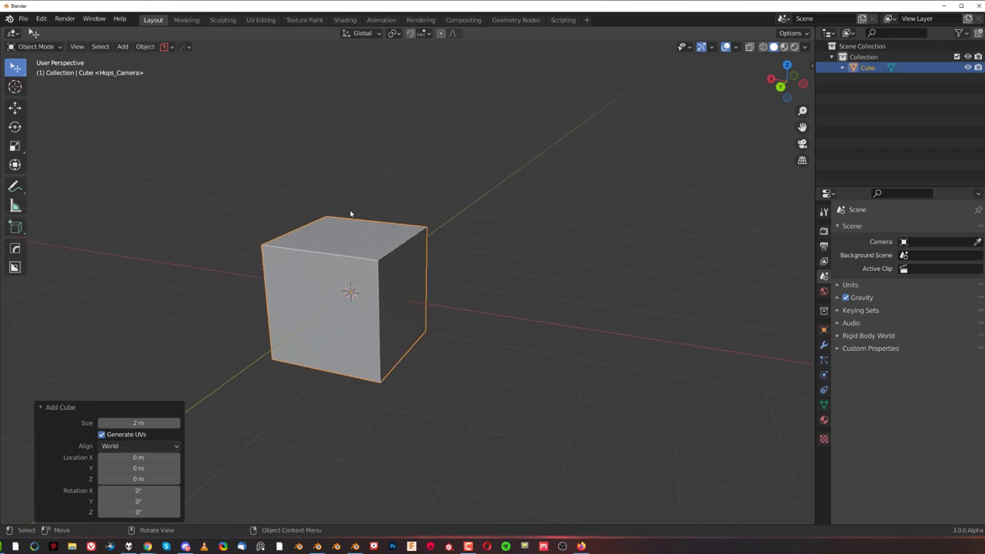
# Activate BoxCutter with Static Grid snapping, Auto Transparency off and Grid Overlay on
pyautogui.click(14, 267)
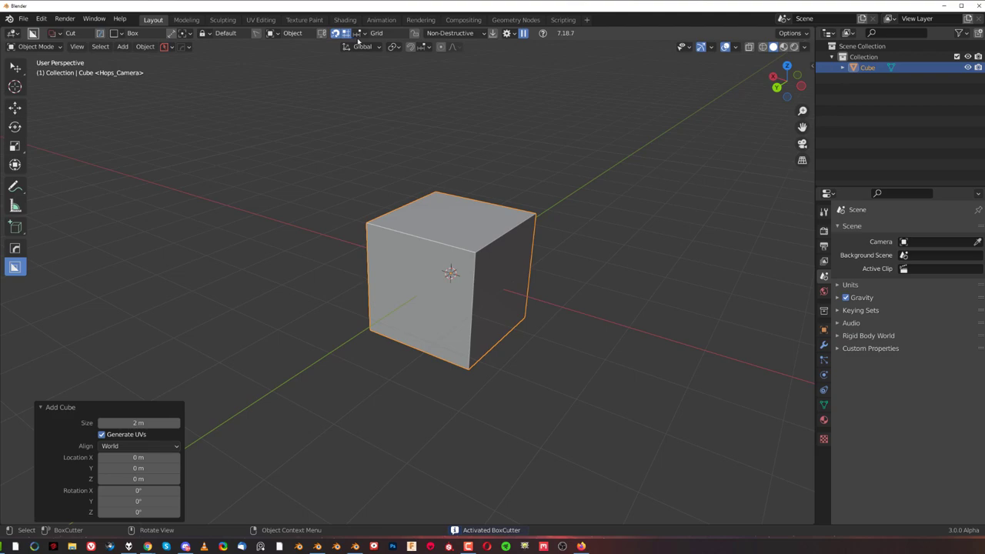
pyautogui.click(376, 33)
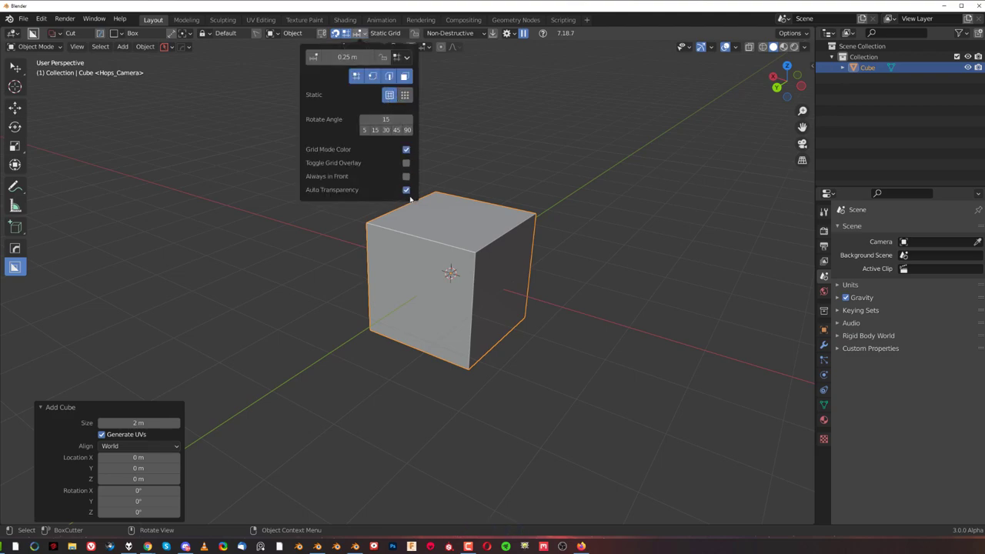
pyautogui.click(406, 189)
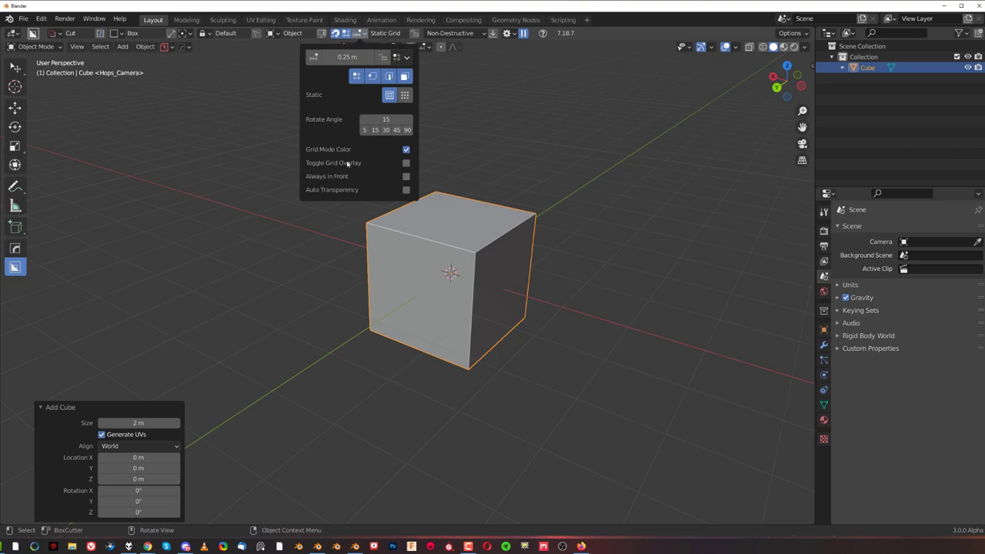
pyautogui.click(406, 163)
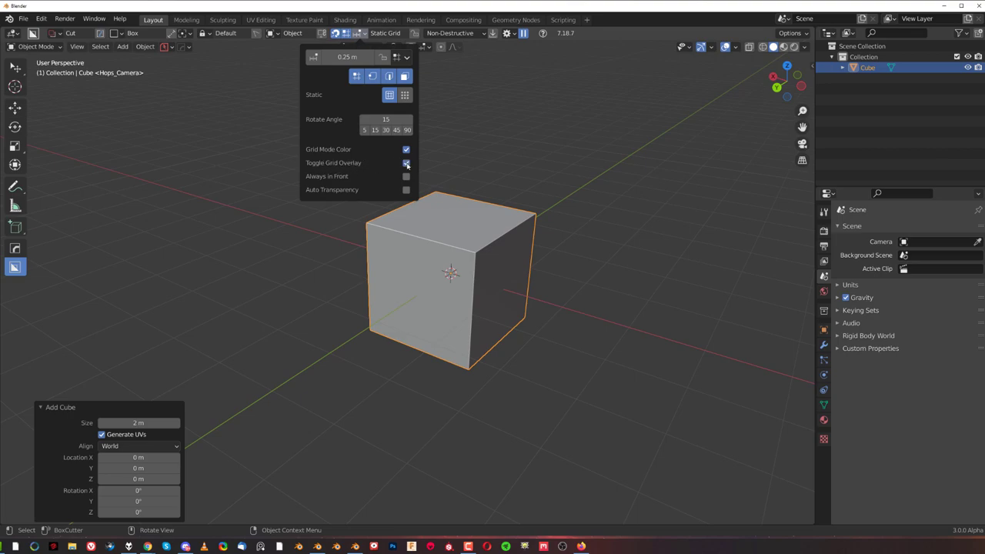
pyautogui.click(406, 163)
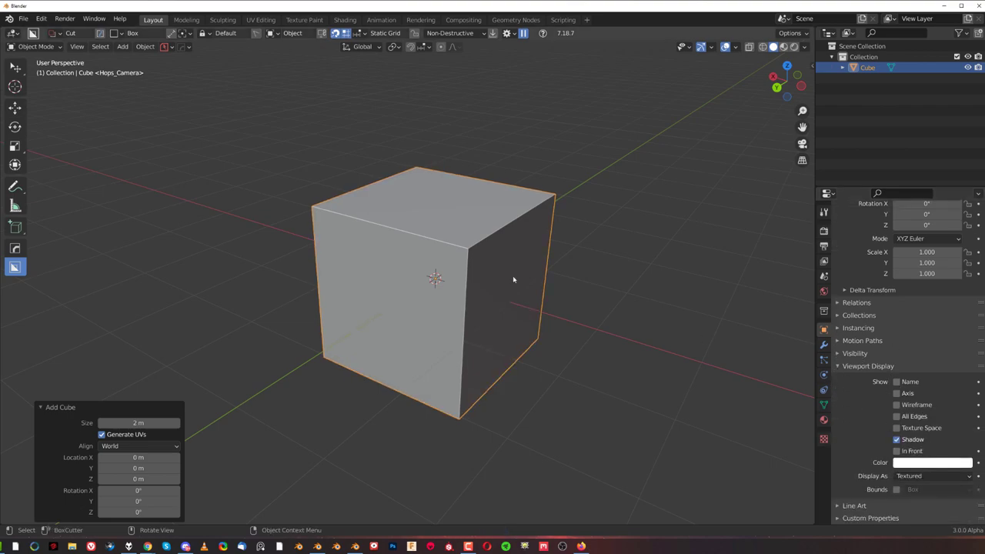
pyautogui.moveTo(494, 290)
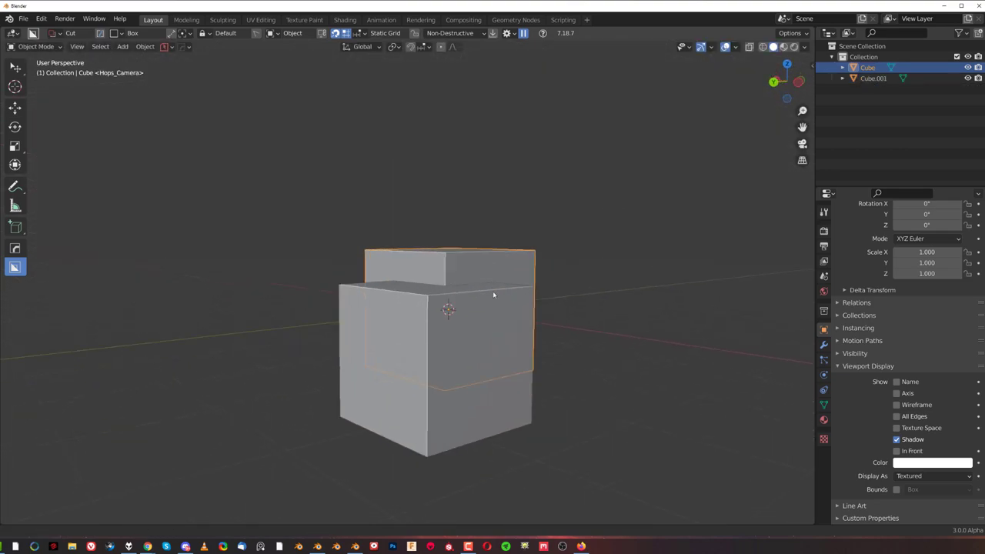
# Orbit around the two overlapping cubes to inspect them from the side and in perspective
pyautogui.moveTo(493, 296); pyautogui.dragTo(530, 347)
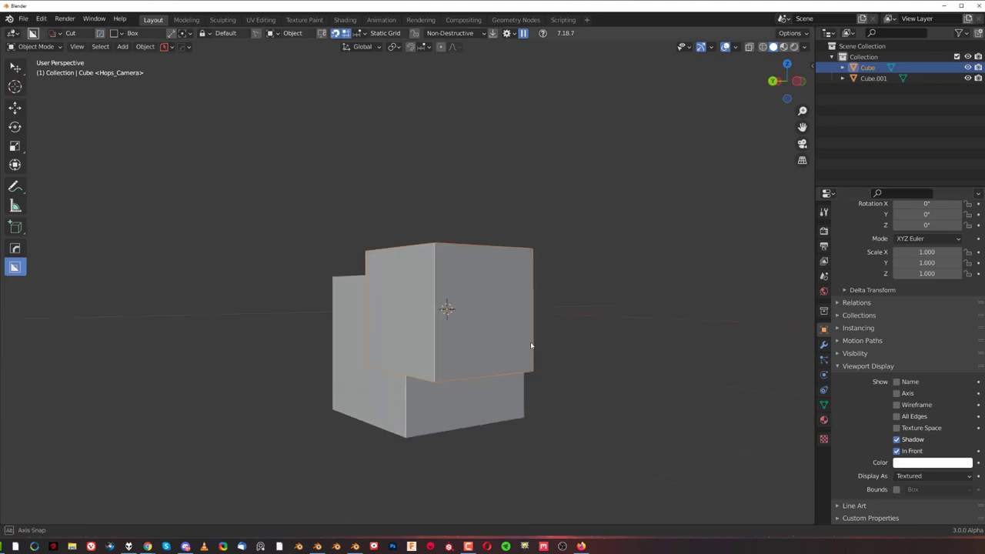
pyautogui.moveTo(531, 345); pyautogui.dragTo(580, 350)
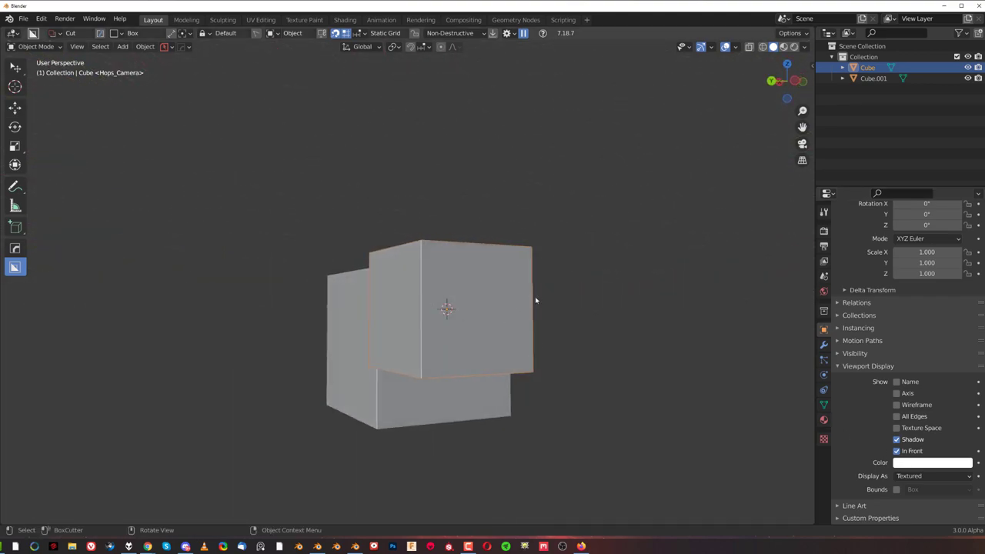
pyautogui.moveTo(534, 300); pyautogui.dragTo(542, 356)
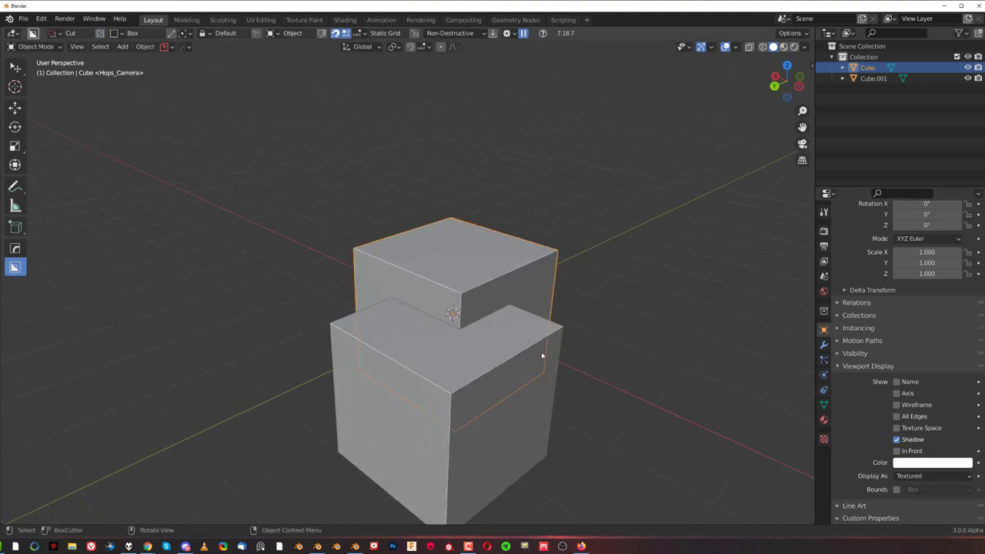